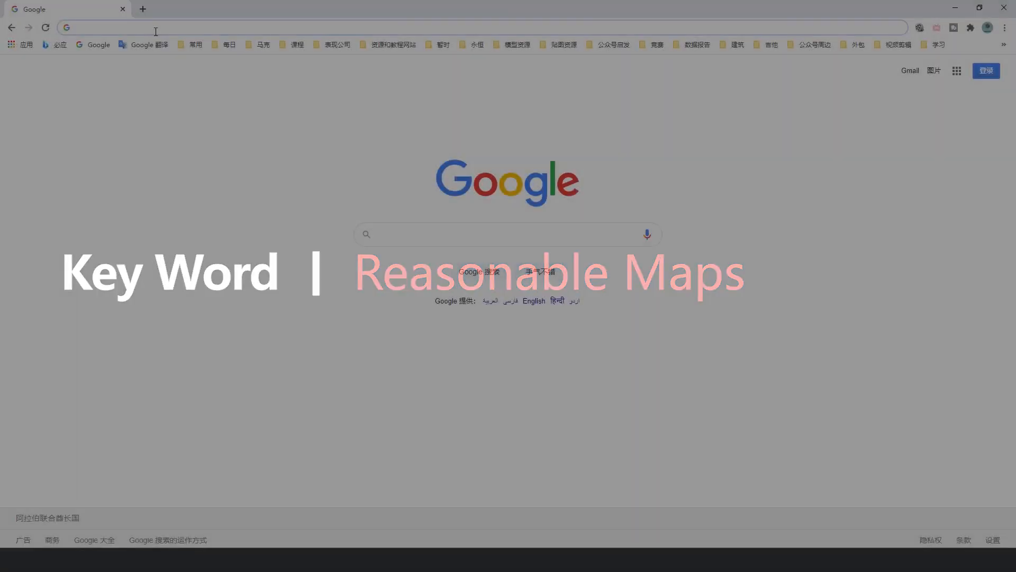
- Browse textures.com to the Stone Cladding Floor material in the PBR Materials category
type("www.textures.com/")
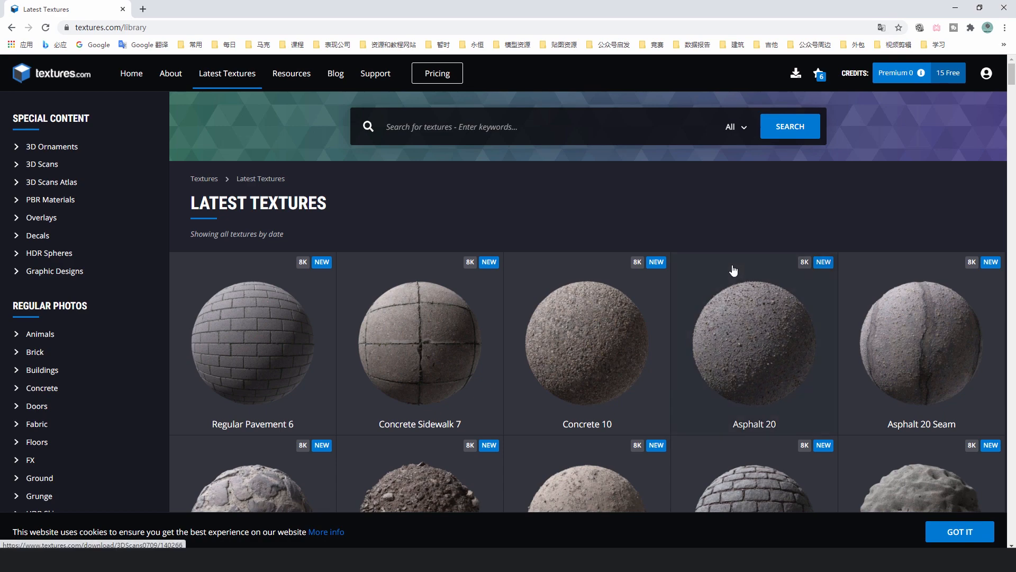
scroll("down", 3)
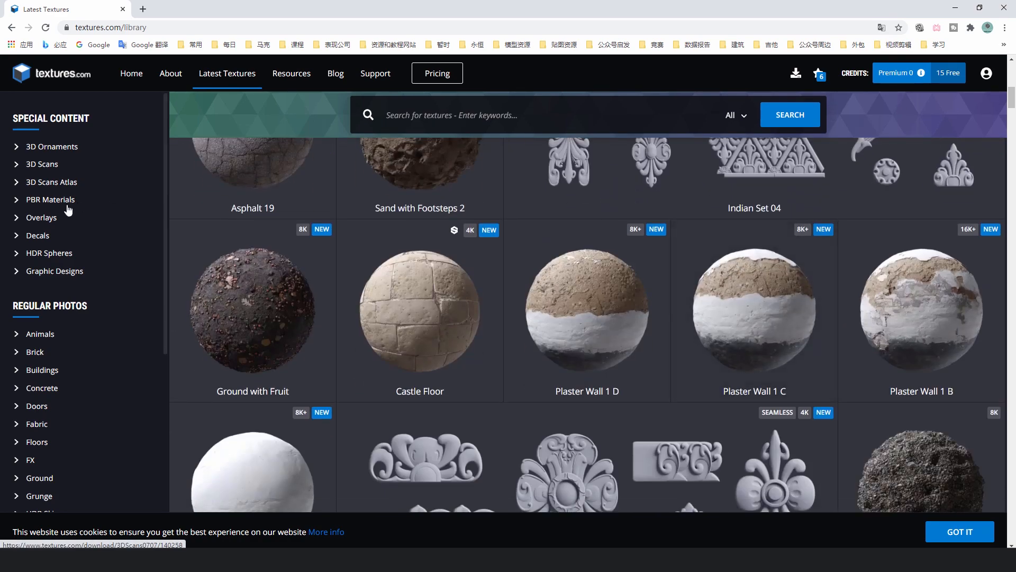
left_click(50, 199)
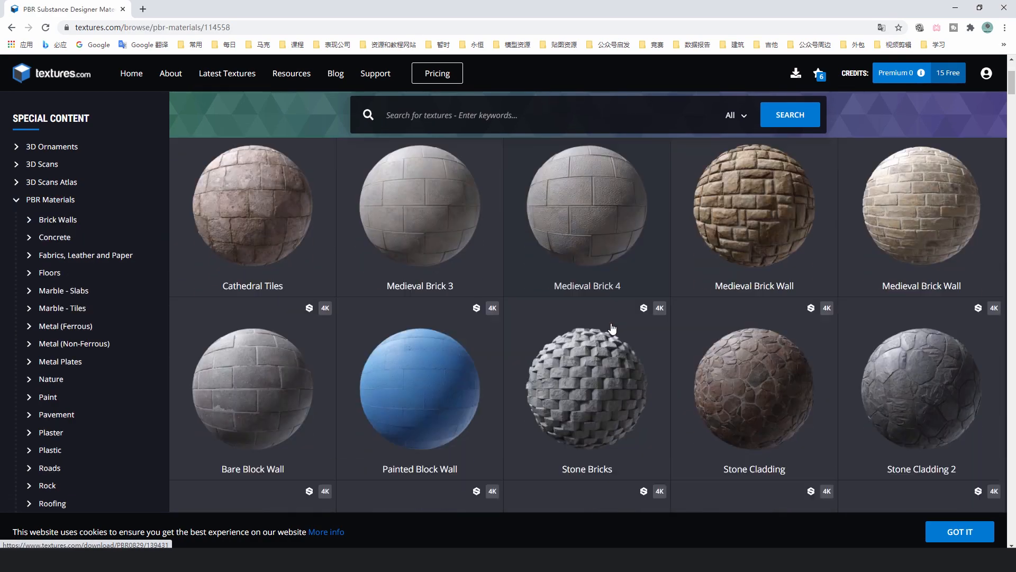
scroll("down", 3)
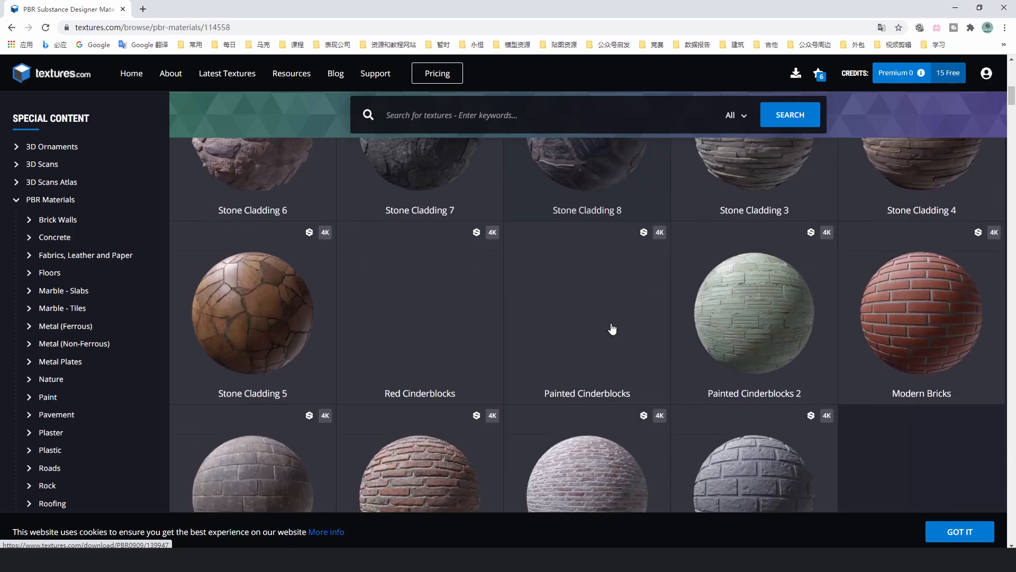
left_click(612, 328)
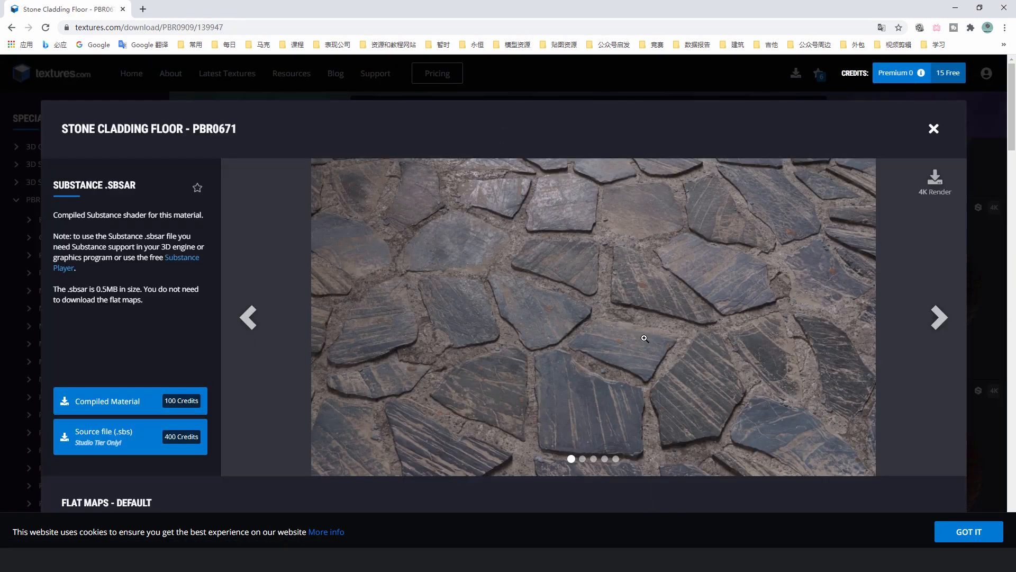
- Step through the material's previews and scroll down to its roughness and height maps
left_click(938, 318)
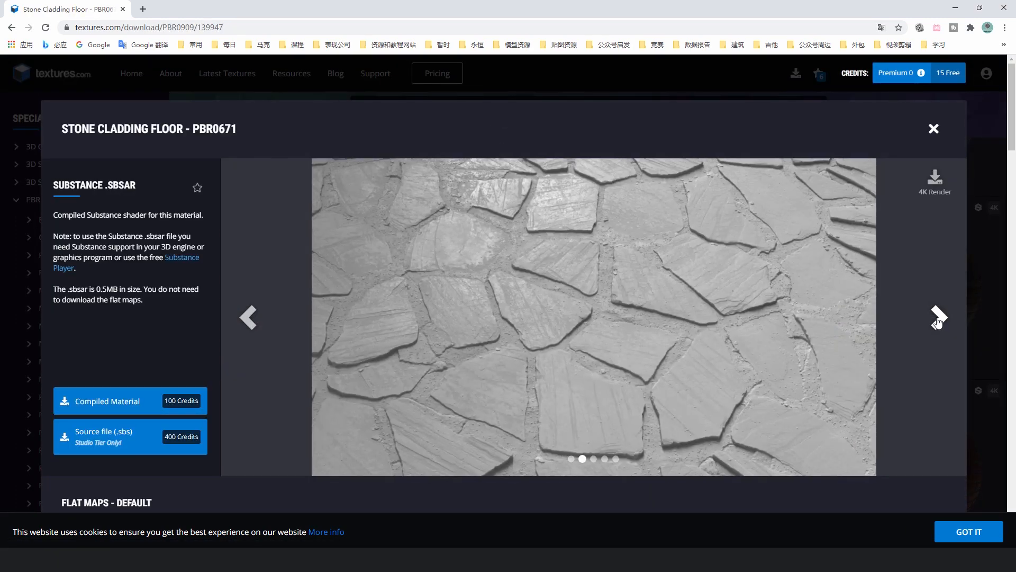
left_click(938, 316)
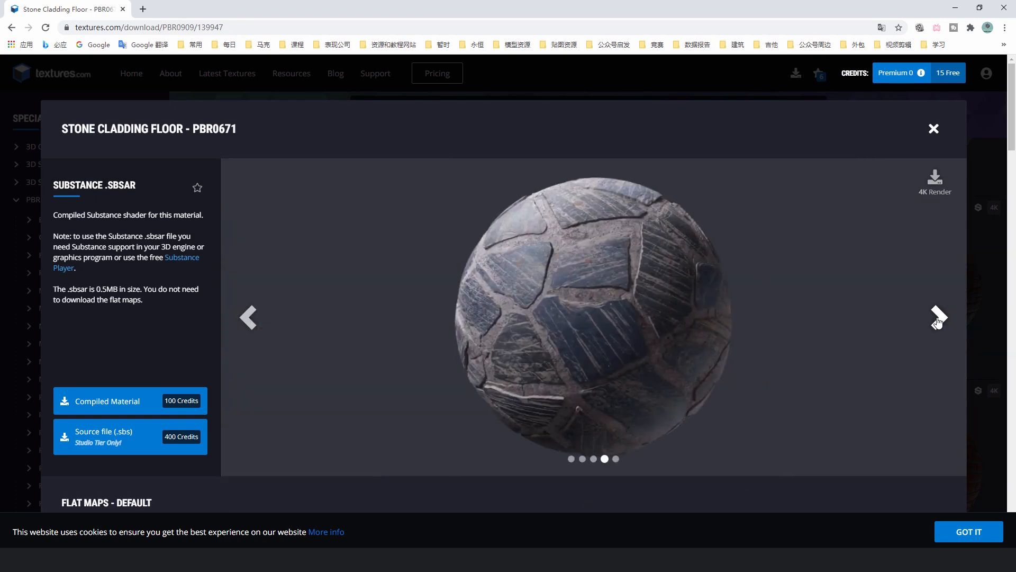
scroll("down", 3)
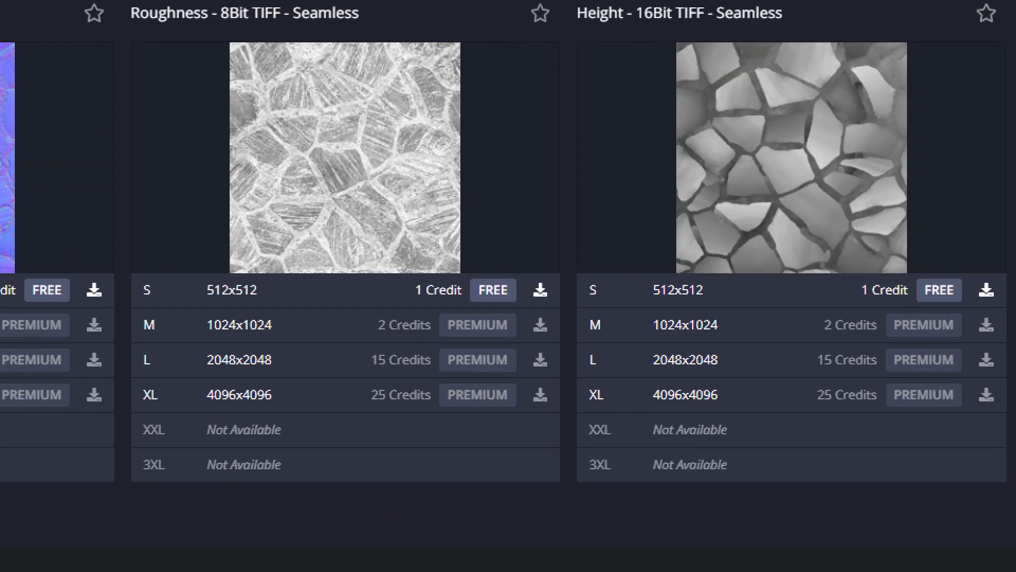
scroll("down", 3)
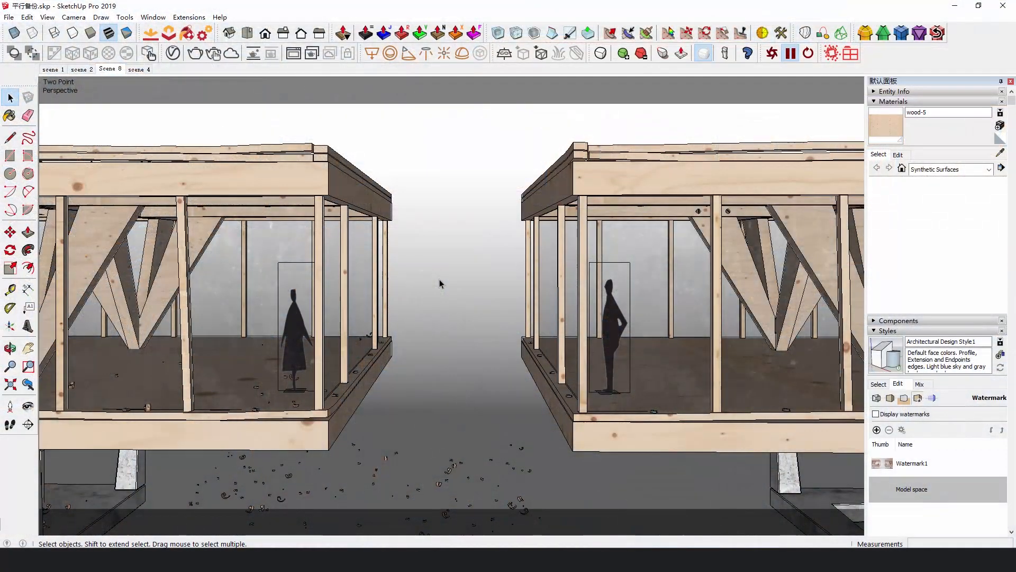
- View the plywood bitmap in the diffuse slot of the wood-5 material in the V-Ray Asset Editor
left_click(10, 116)
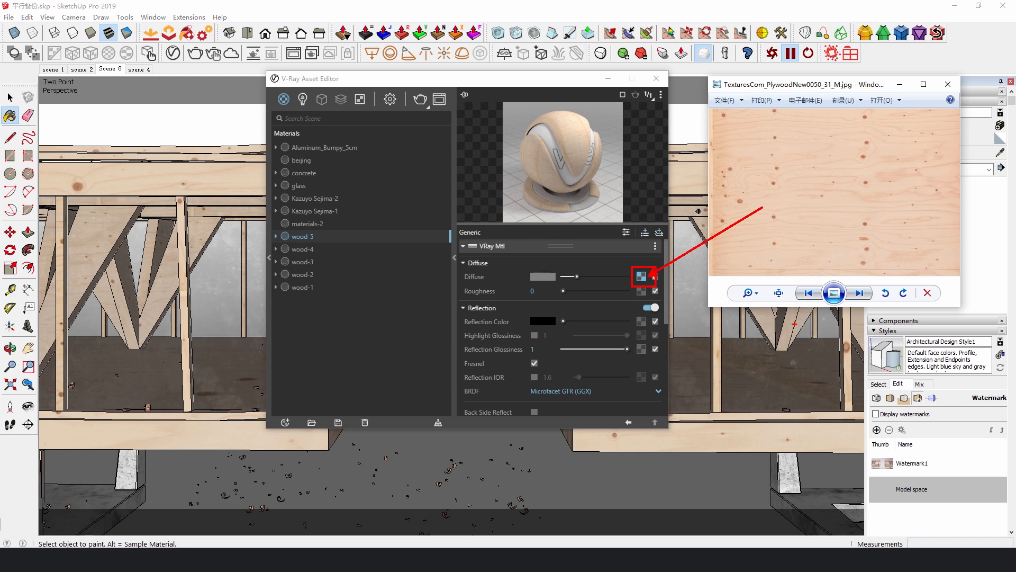
left_click(299, 185)
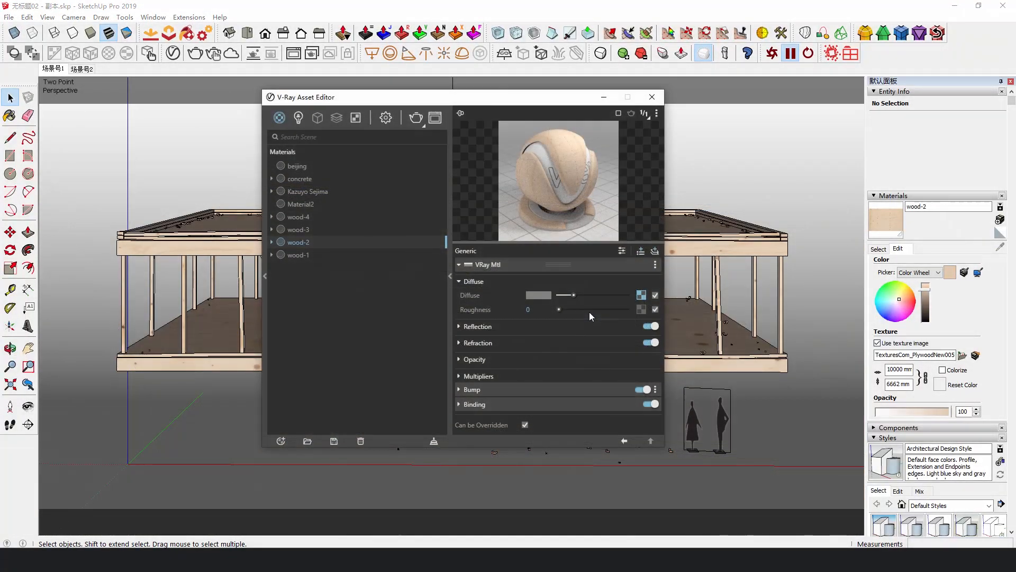
- Wrap the wood-2 diffuse in a Color Correction with brightness -0.162 and contrast 0.93
left_click(642, 294)
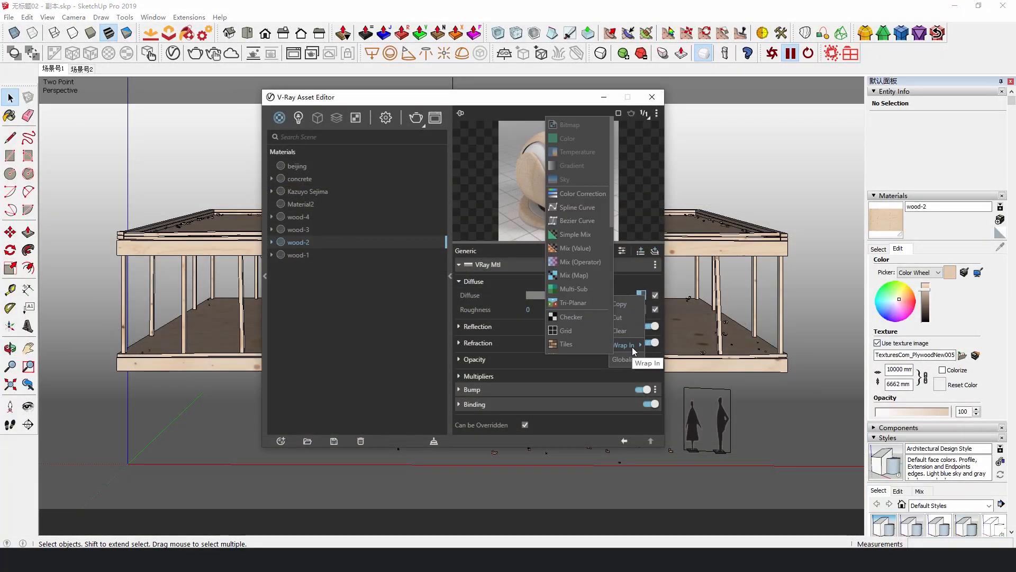
left_click(583, 193)
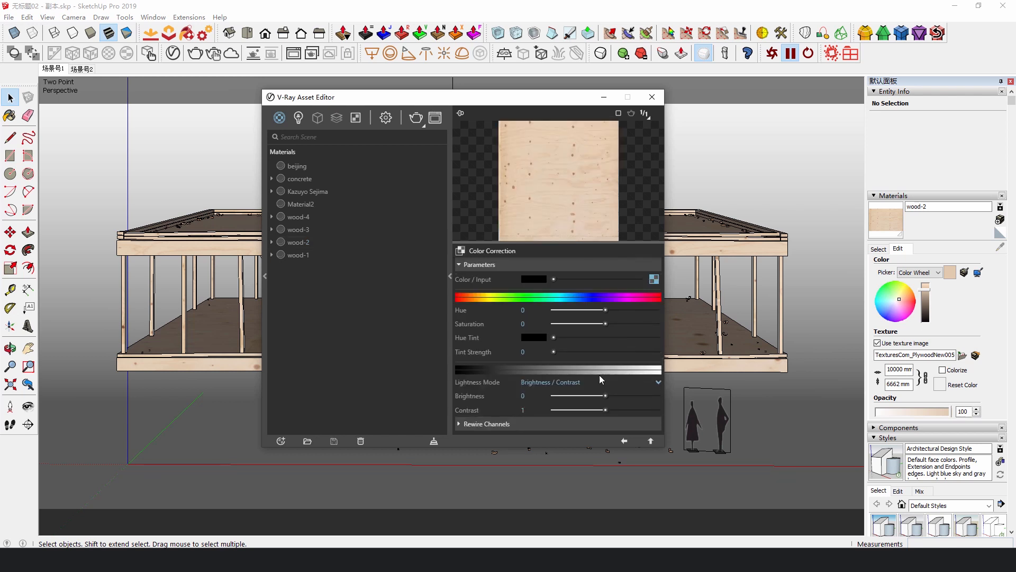
left_click_drag(605, 409, 602, 409)
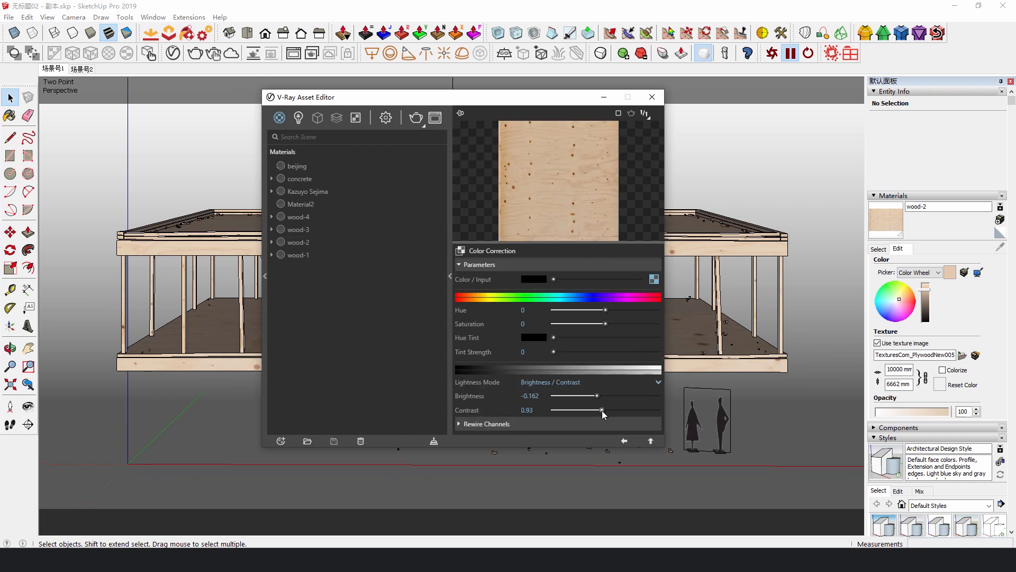
left_click(298, 254)
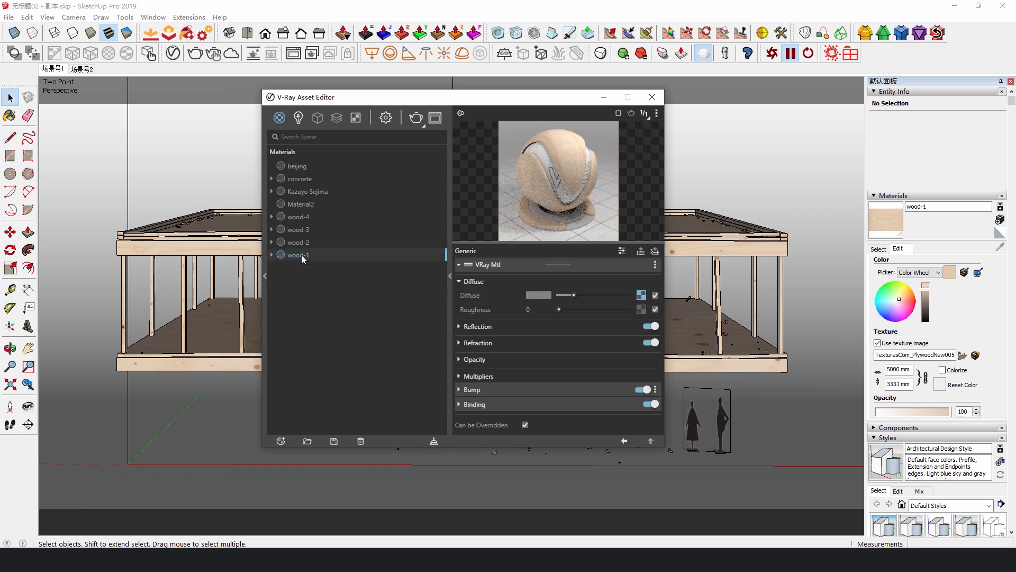
mouse_move(300, 255)
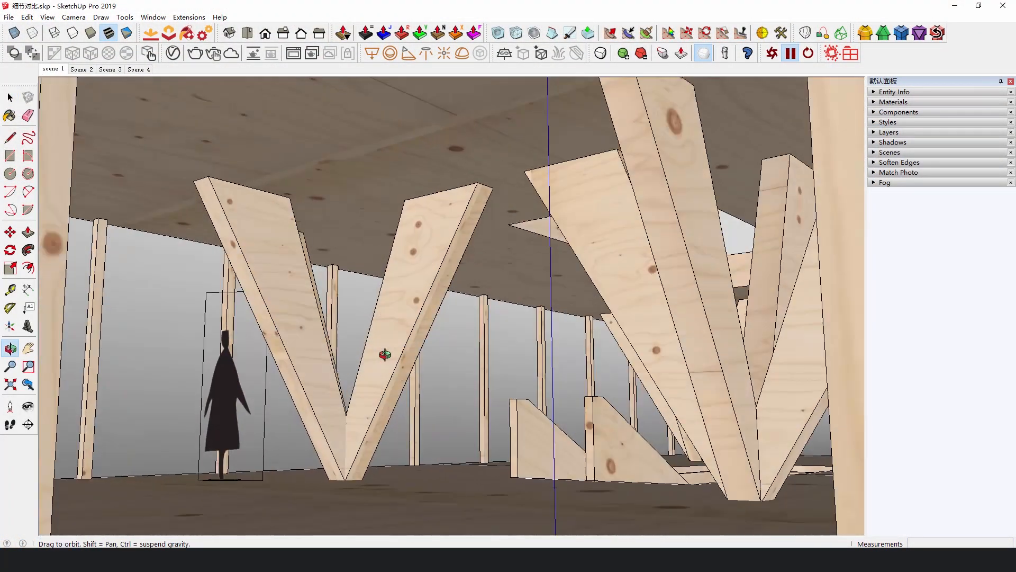
- Compare Scenes 2, 3 and 4 of the timber frame, ending on the Scene 4 overview
left_click(81, 70)
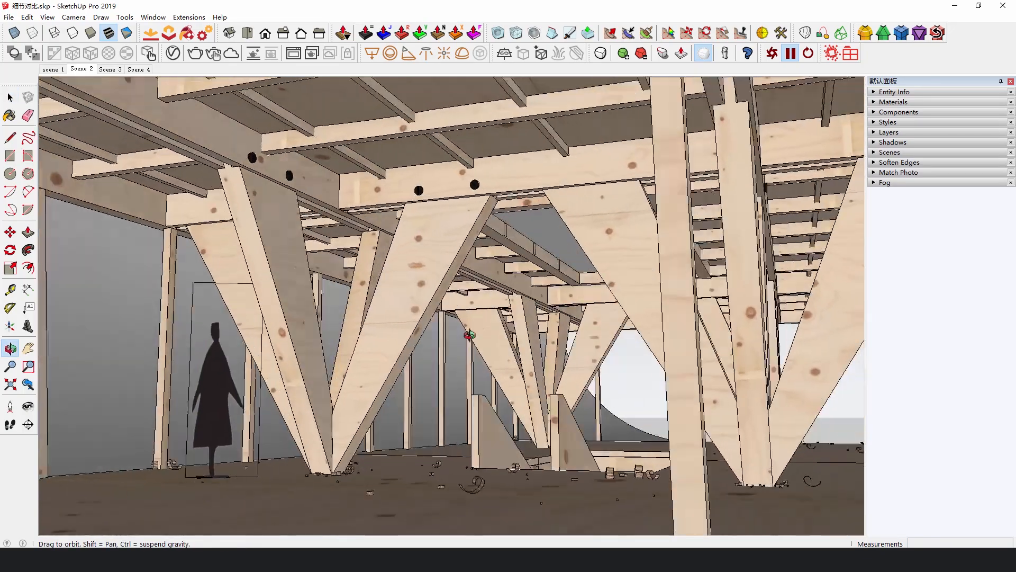
left_click(109, 70)
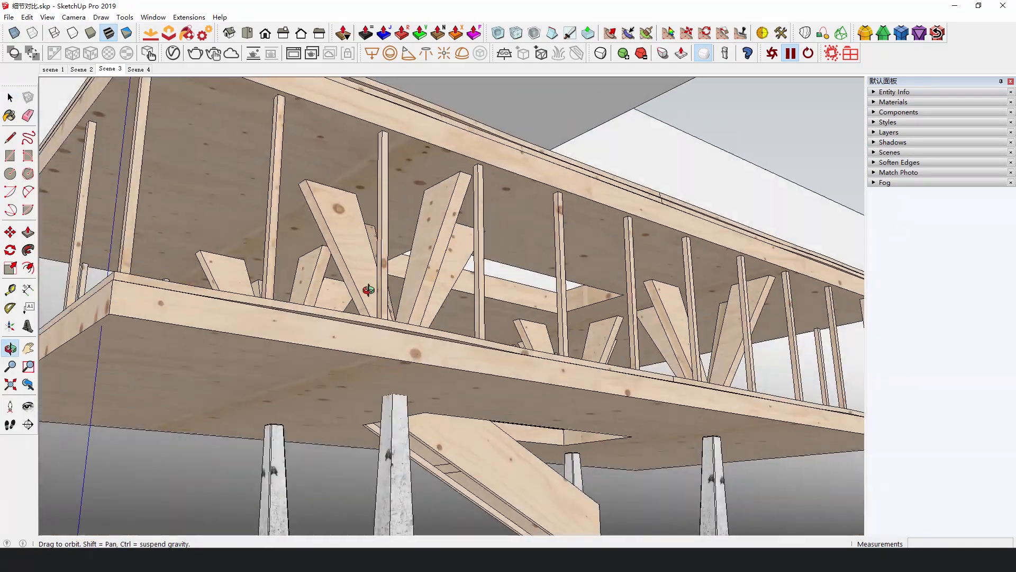
left_click(140, 70)
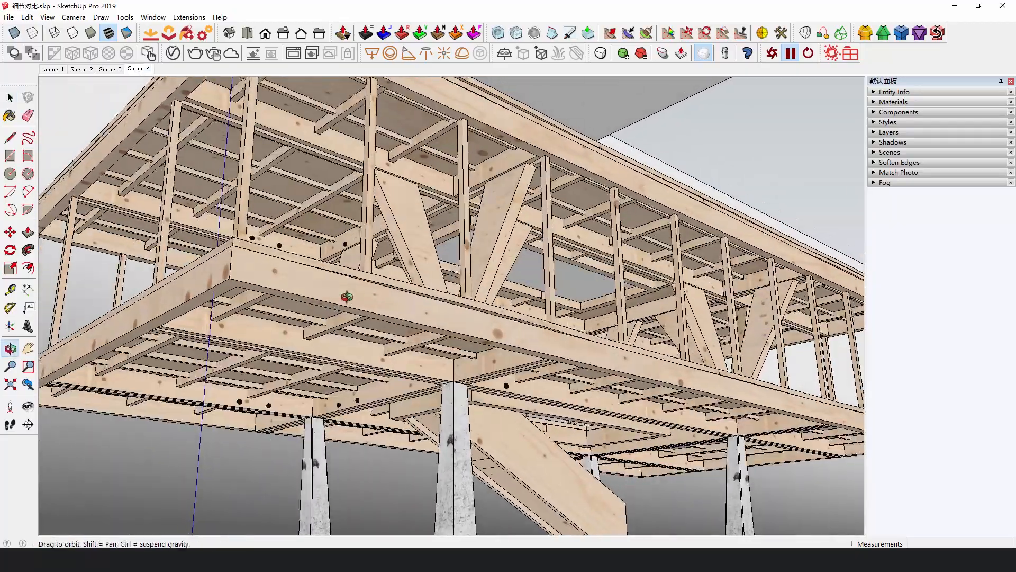
left_click_drag(347, 296, 418, 318)
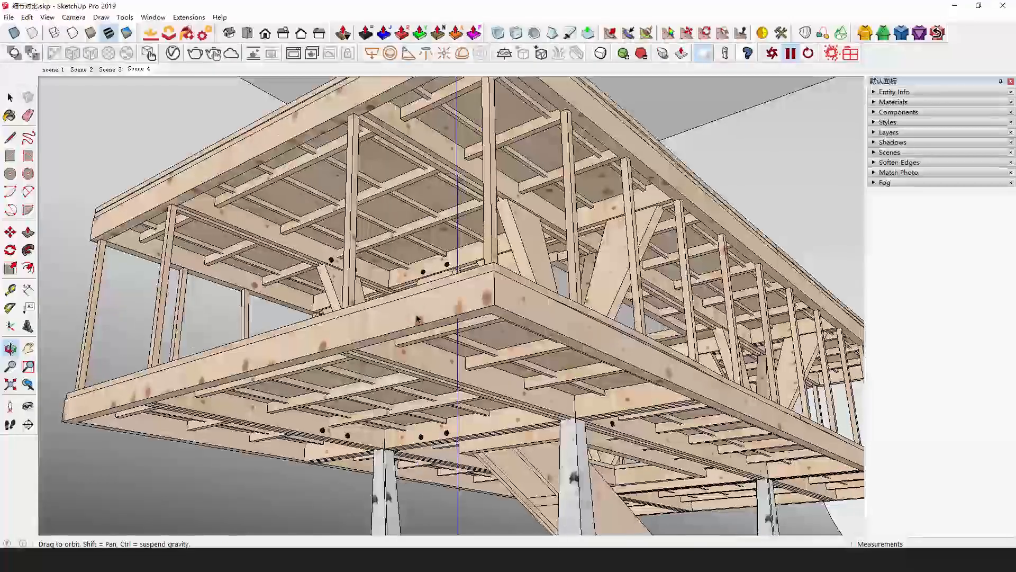
left_click(81, 70)
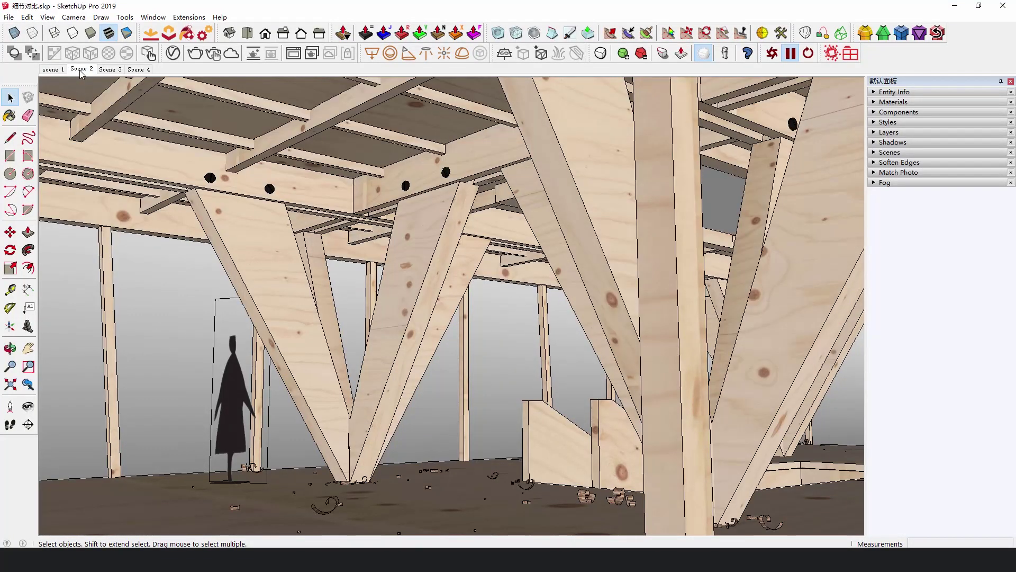
left_click(138, 70)
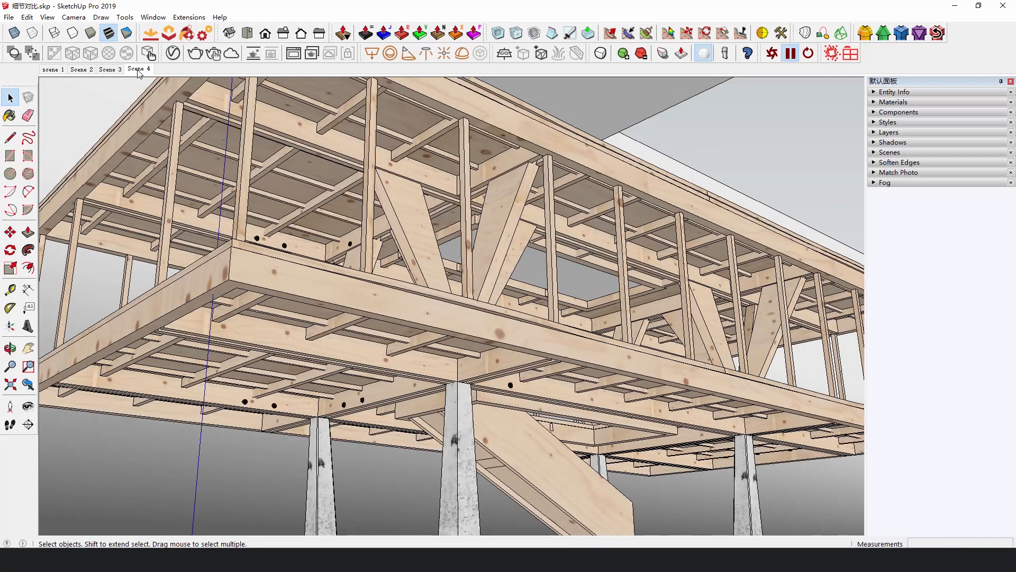
mouse_move(774, 169)
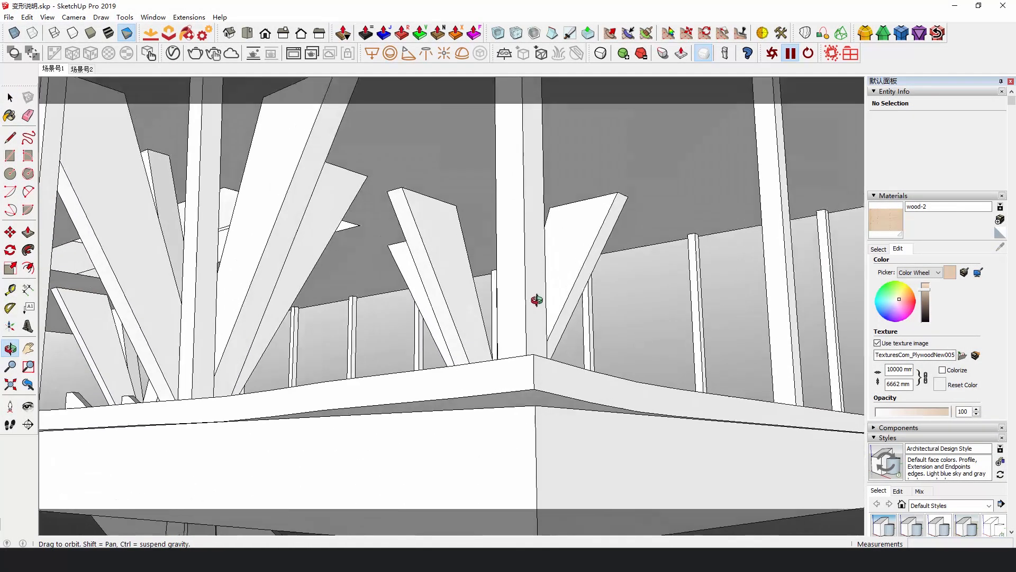
- Inspect the white untextured model and enable the Sandbox toolbar from View > Toolbars
left_click_drag(536, 300, 601, 375)
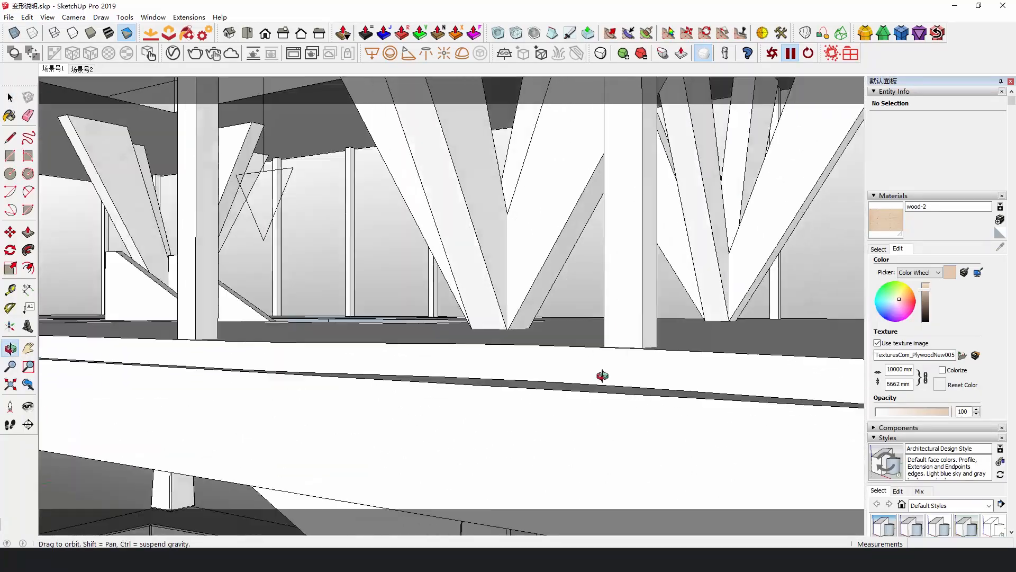
left_click_drag(601, 376, 534, 352)
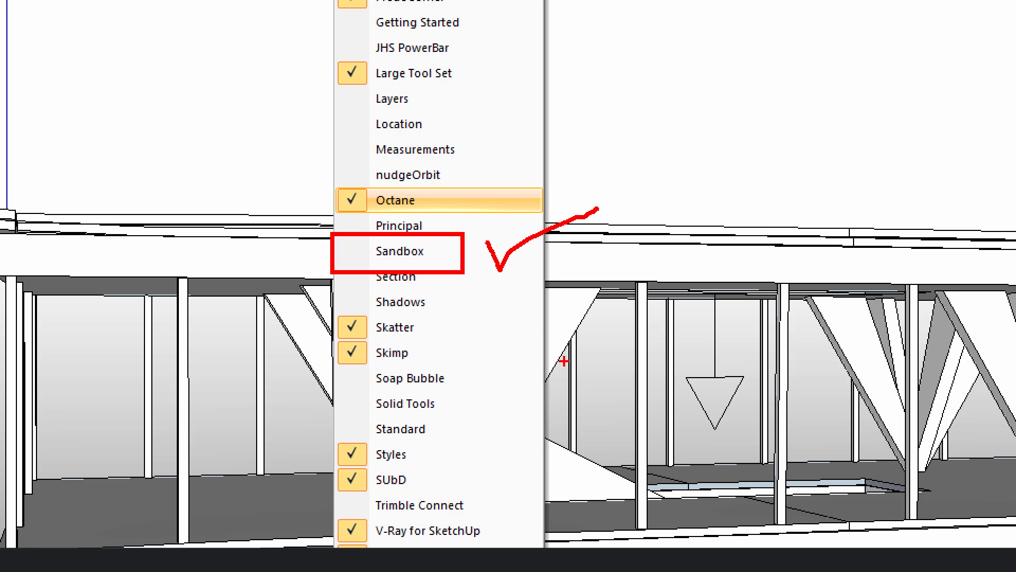
left_click(398, 252)
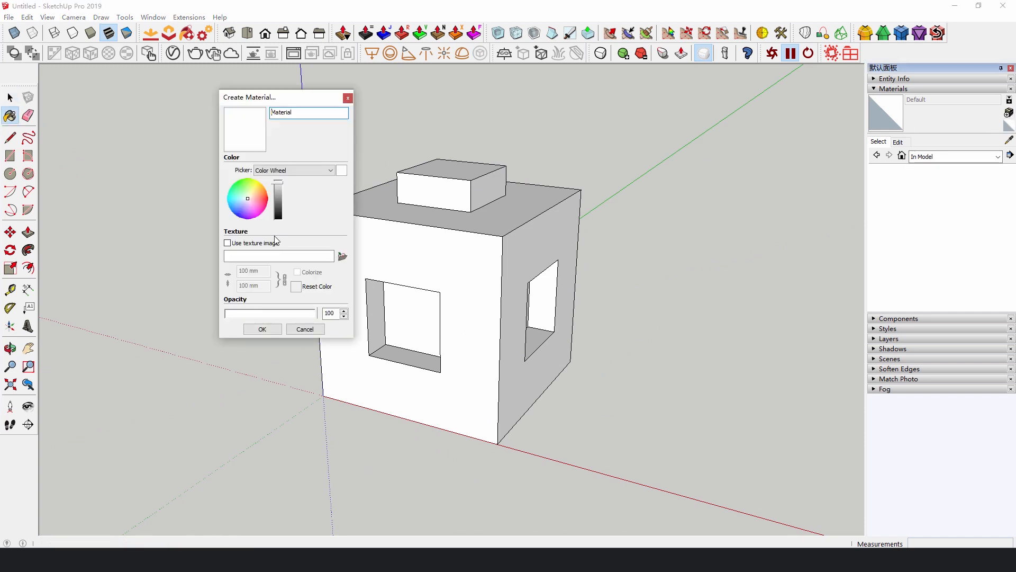
- Give the Dirt texture red unoccluded and blue occluded colours with Invert Normals ticked
left_click(263, 328)
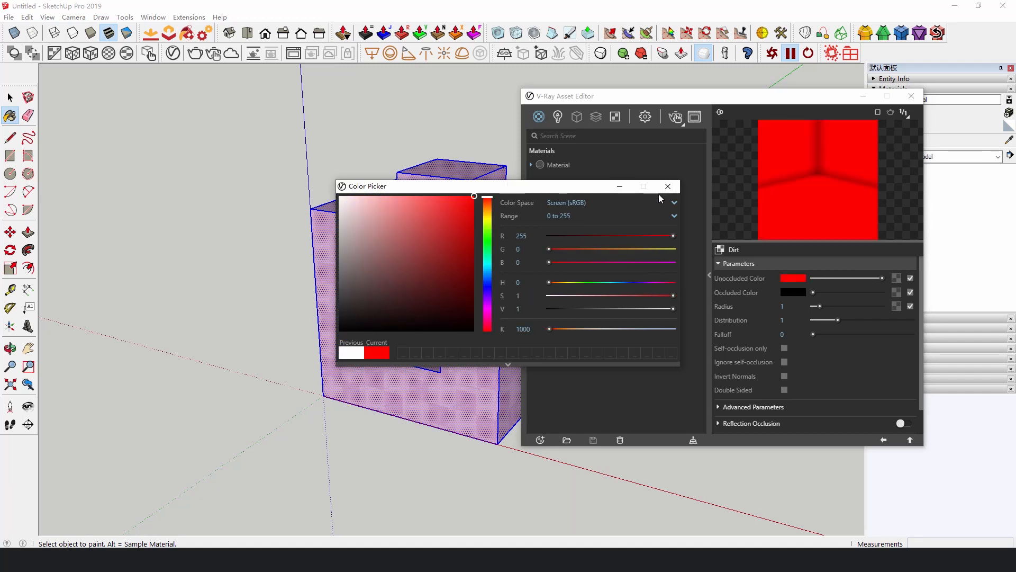
left_click(339, 331)
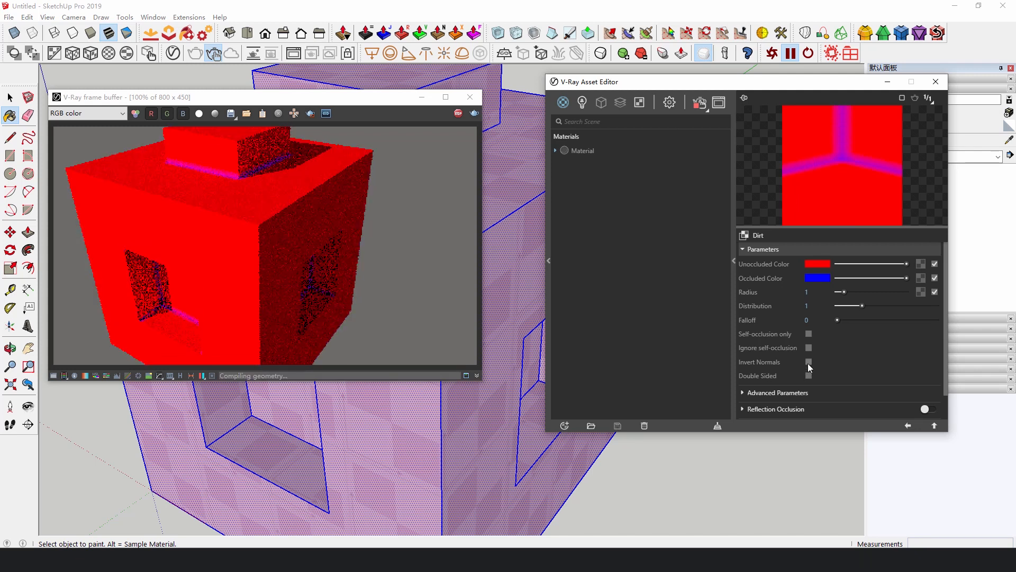
left_click(809, 362)
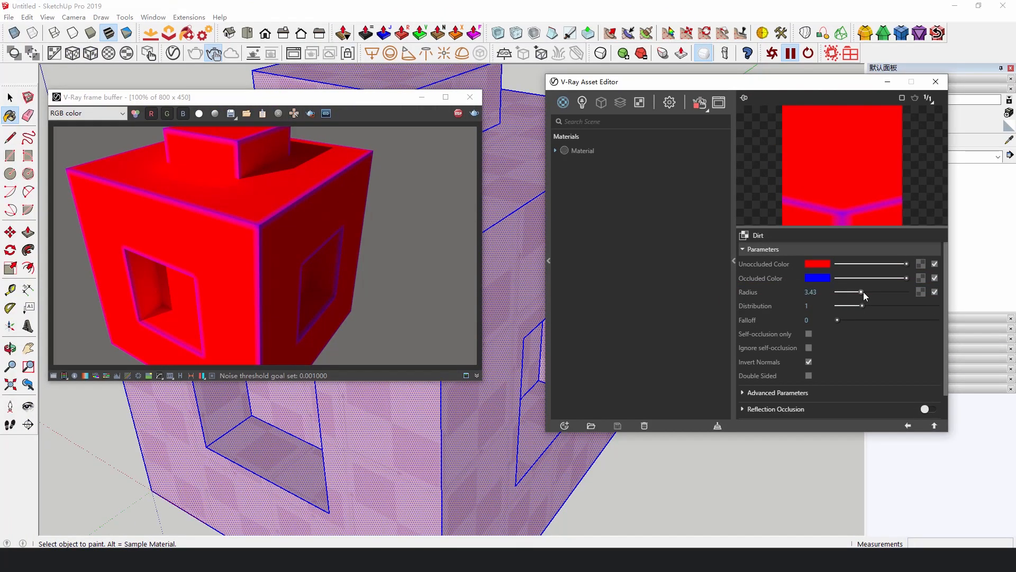
- Drive the dirt Radius with a Bitmap and raise it stepwise to about 8.5
left_click_drag(863, 292, 888, 292)
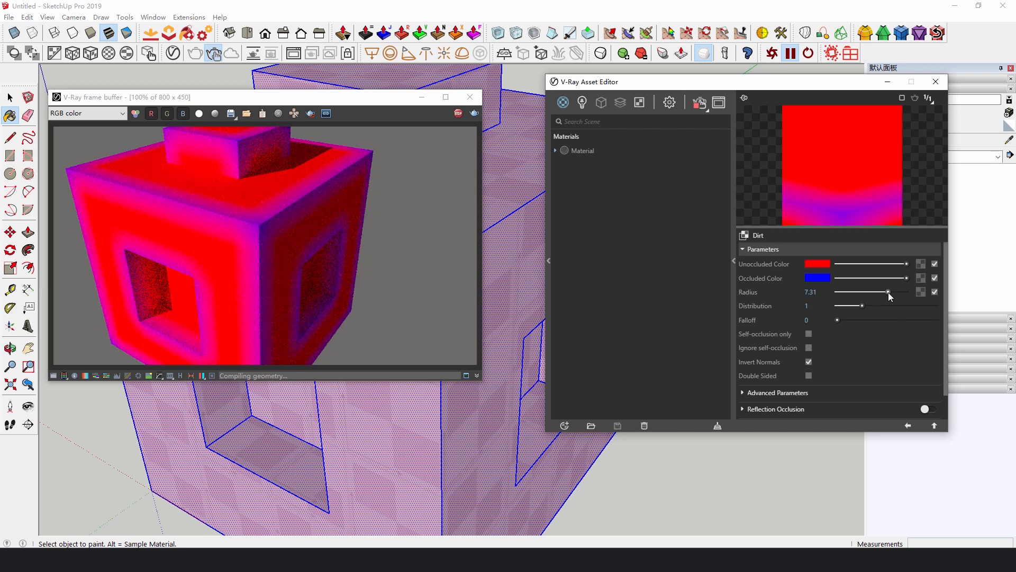
left_click_drag(888, 293, 843, 292)
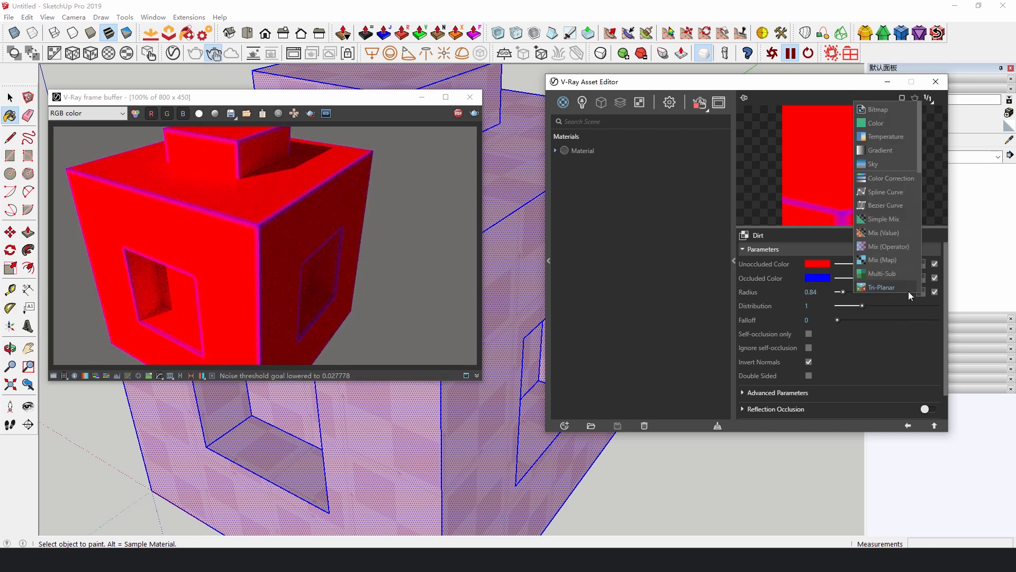
left_click(877, 109)
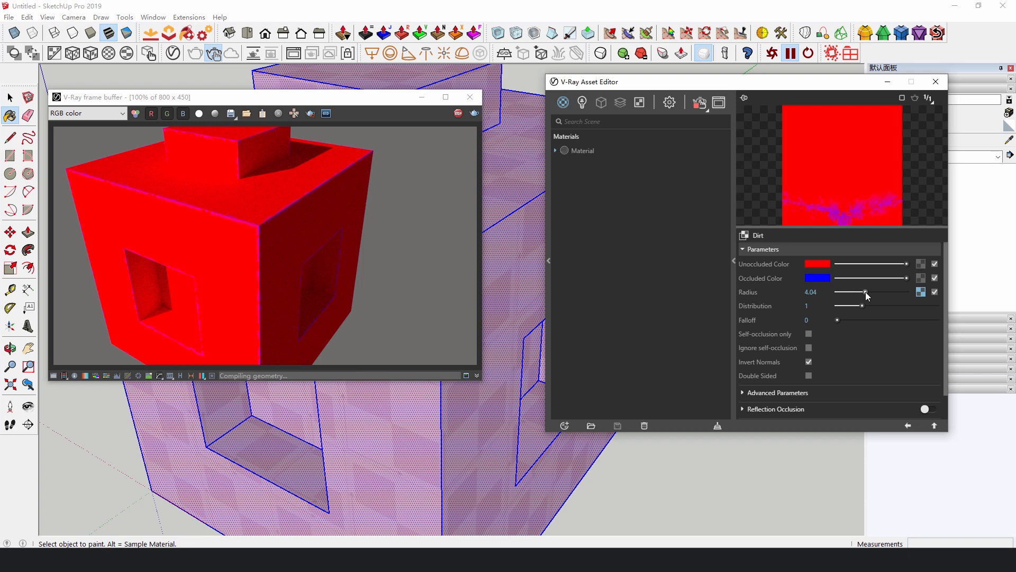
left_click_drag(865, 292, 882, 292)
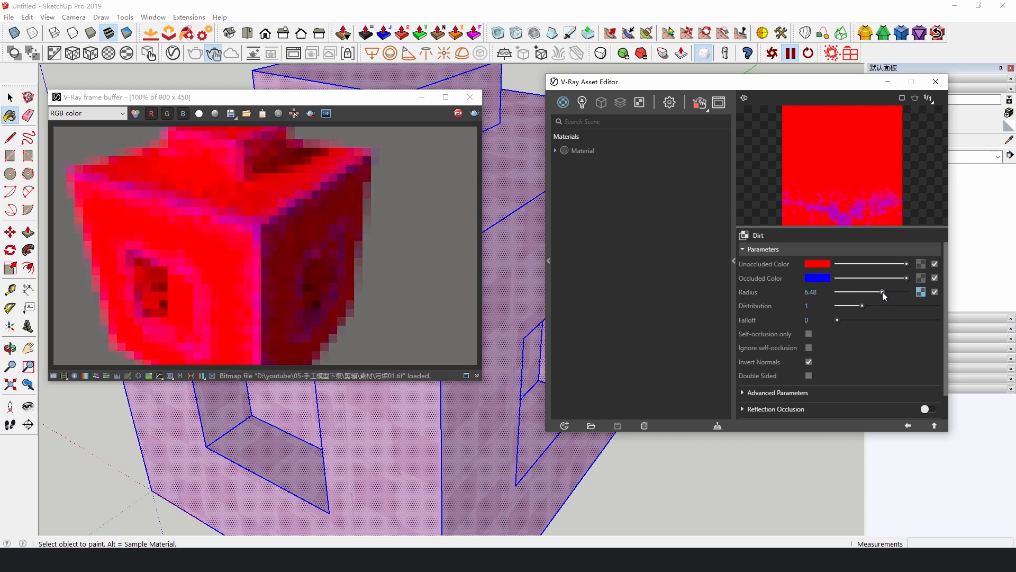
left_click_drag(882, 292, 898, 293)
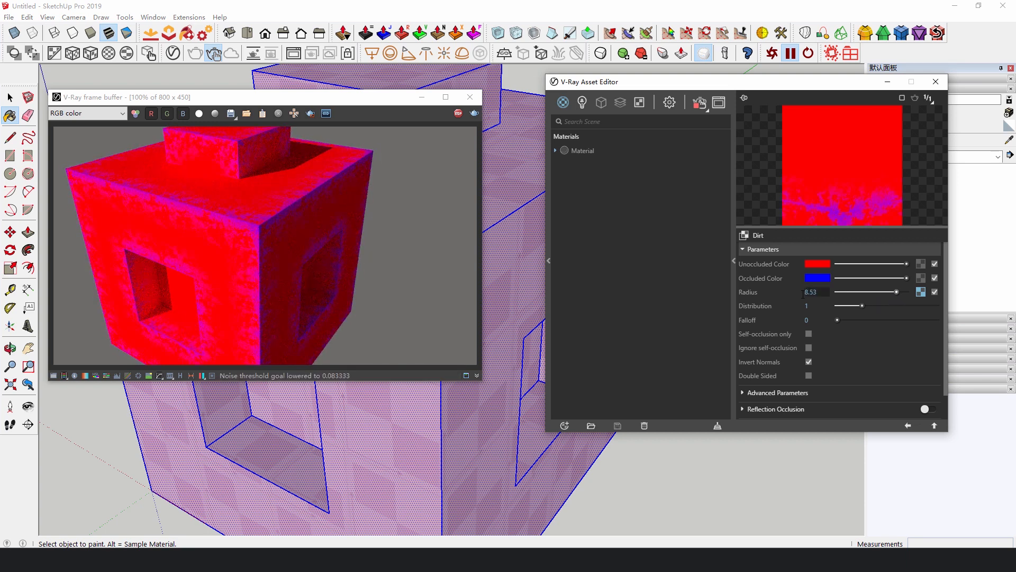
left_click_drag(853, 292, 871, 292)
type("2")
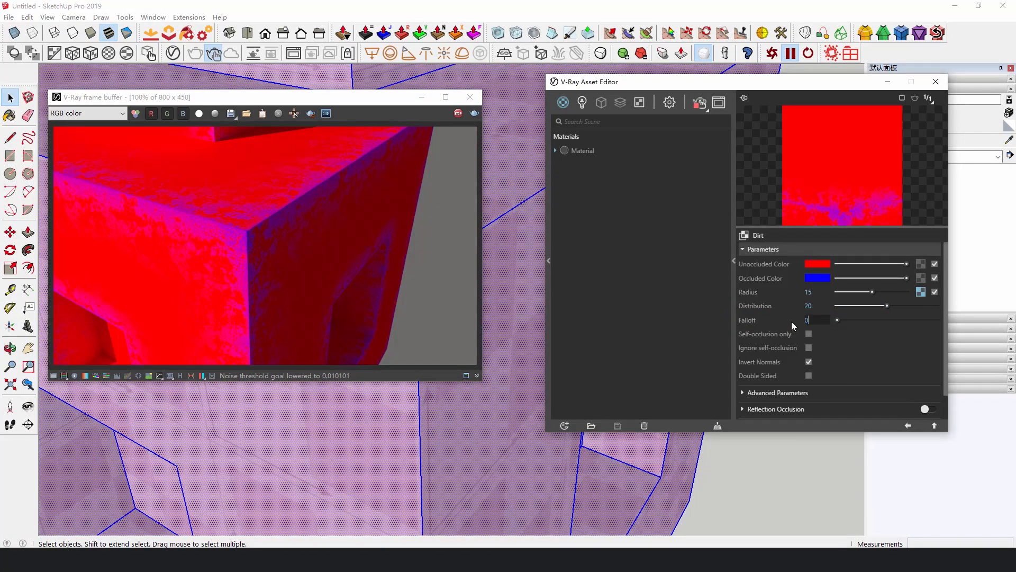
- Set the dirt Falloff to 0.5 and then raise it to 1
type("0.5")
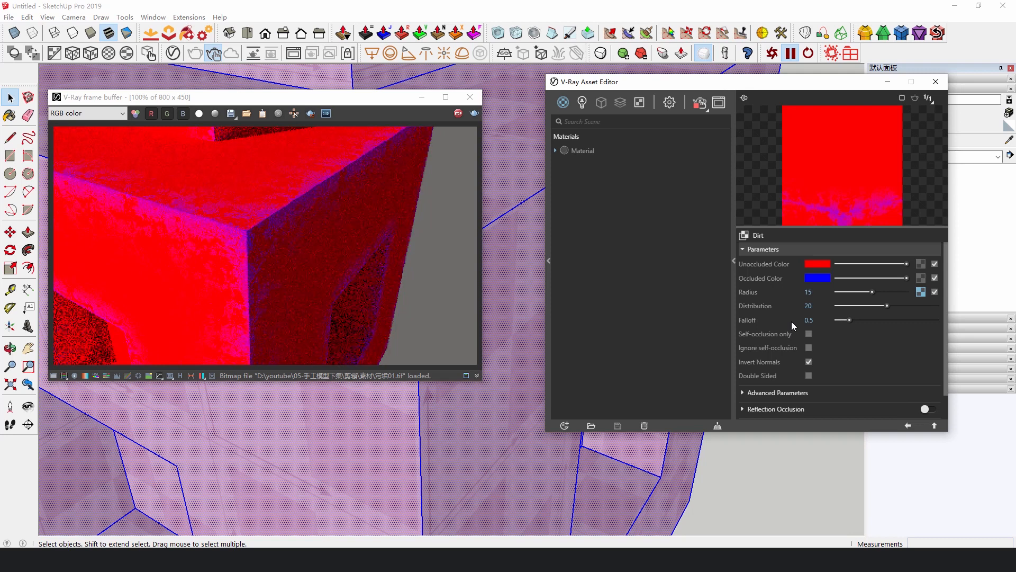
left_click_drag(843, 320, 862, 319)
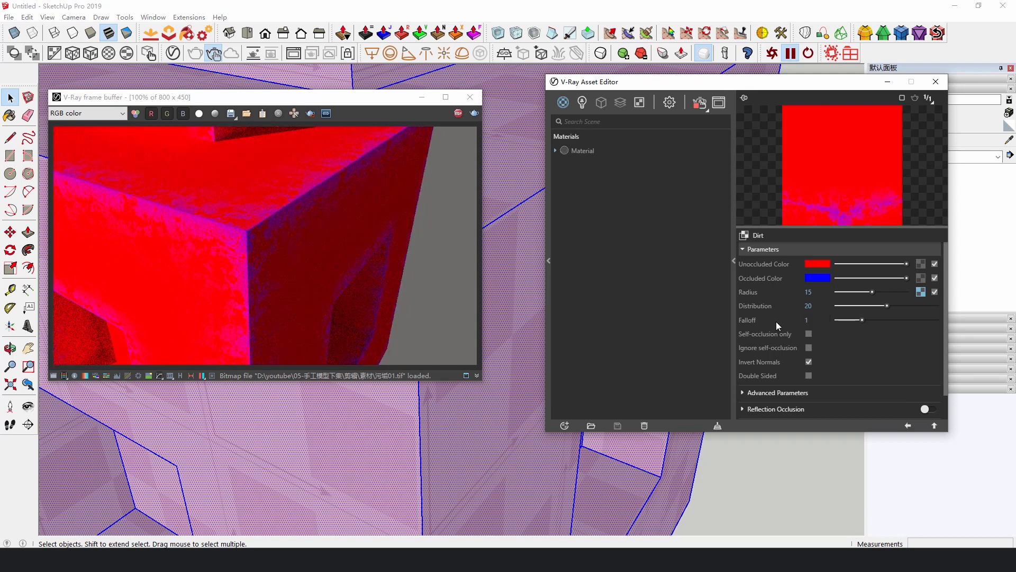
left_click(817, 319)
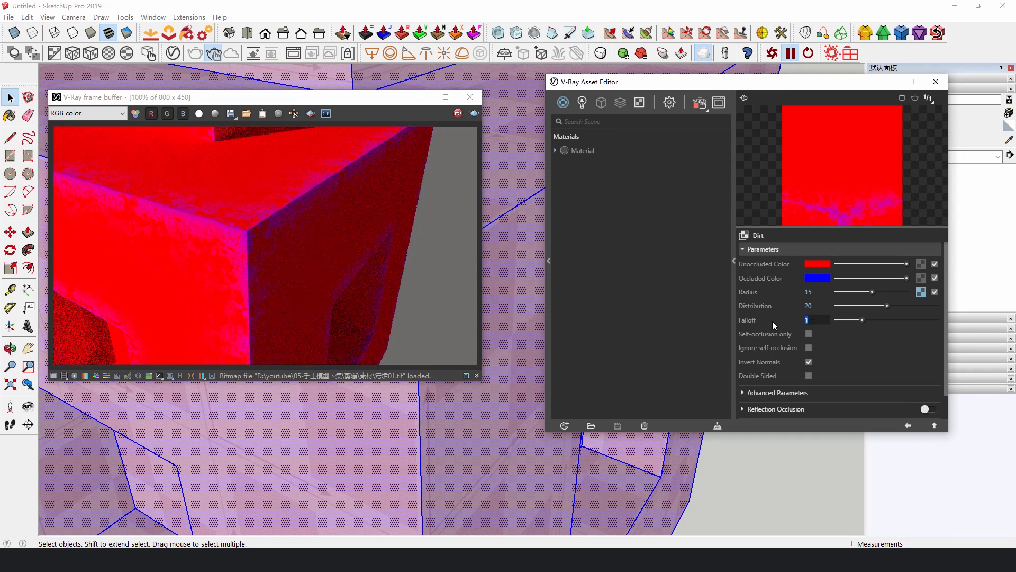
left_click_drag(849, 319, 910, 320)
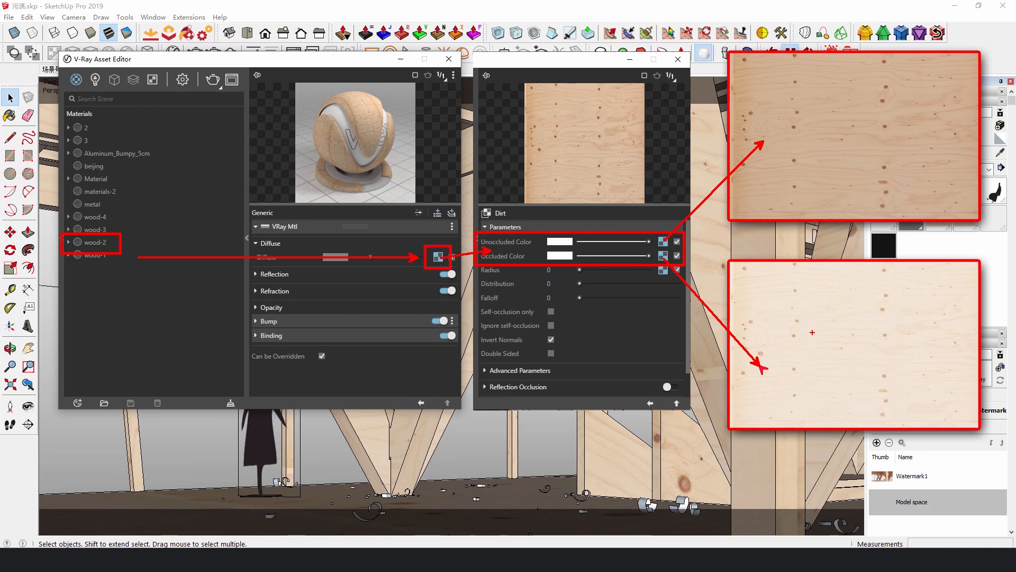
mouse_move(684, 451)
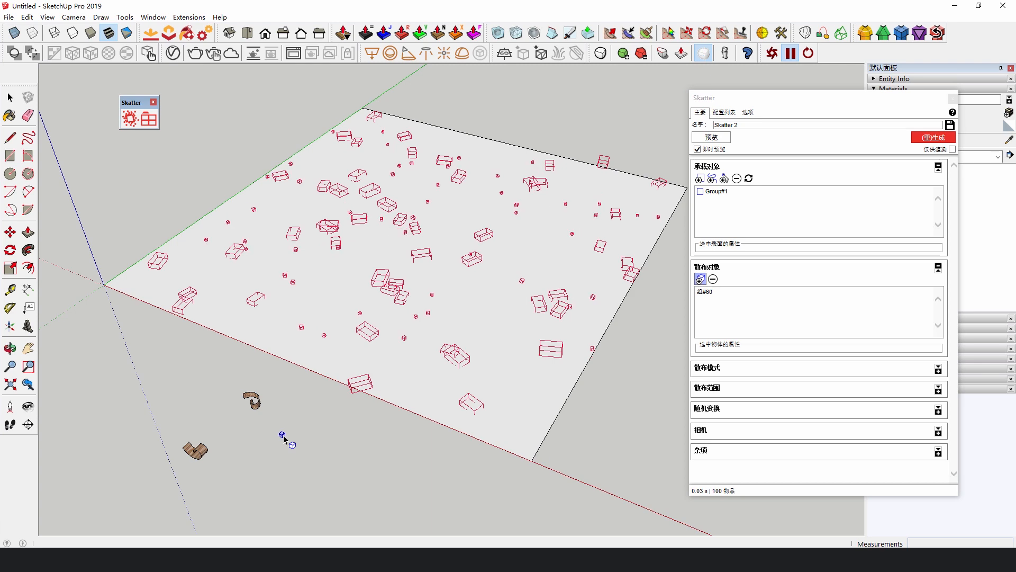
- Generate the Skatter scatter of the small component over the test plane
left_click(934, 137)
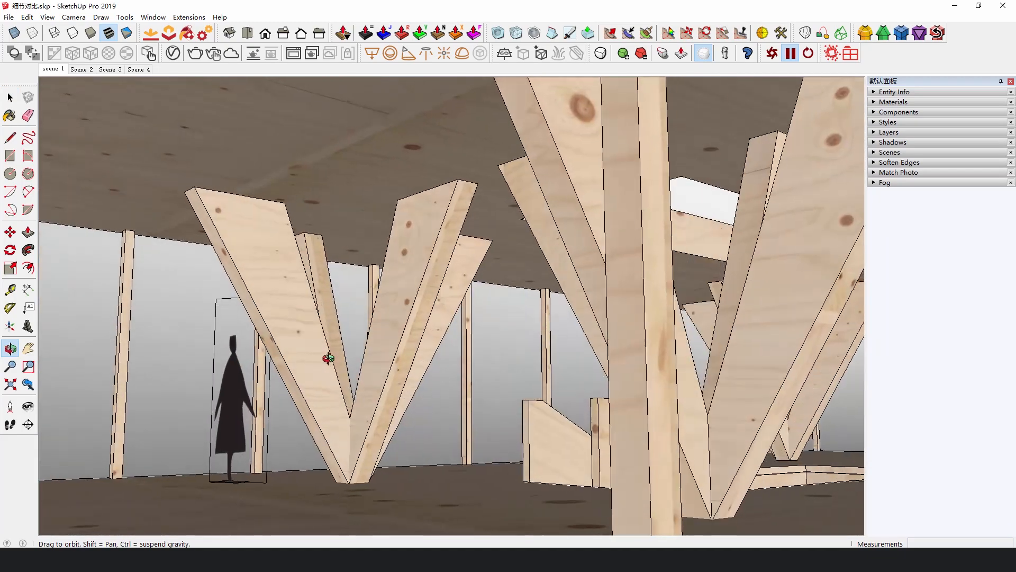
- Step through Scenes 2, 3 and 4 of the pavilion with its Skatter sawdust details
left_click(81, 70)
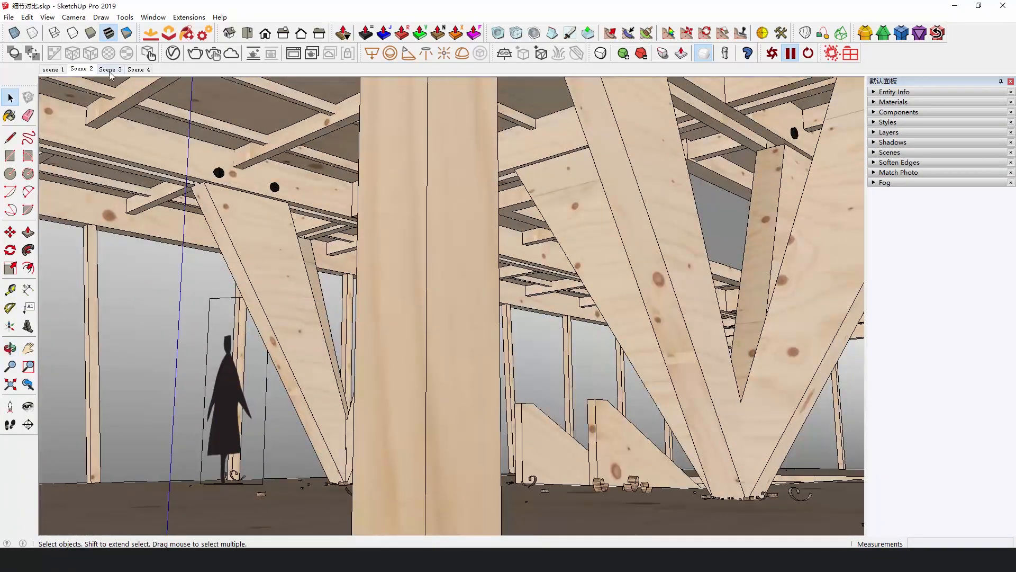
left_click(110, 70)
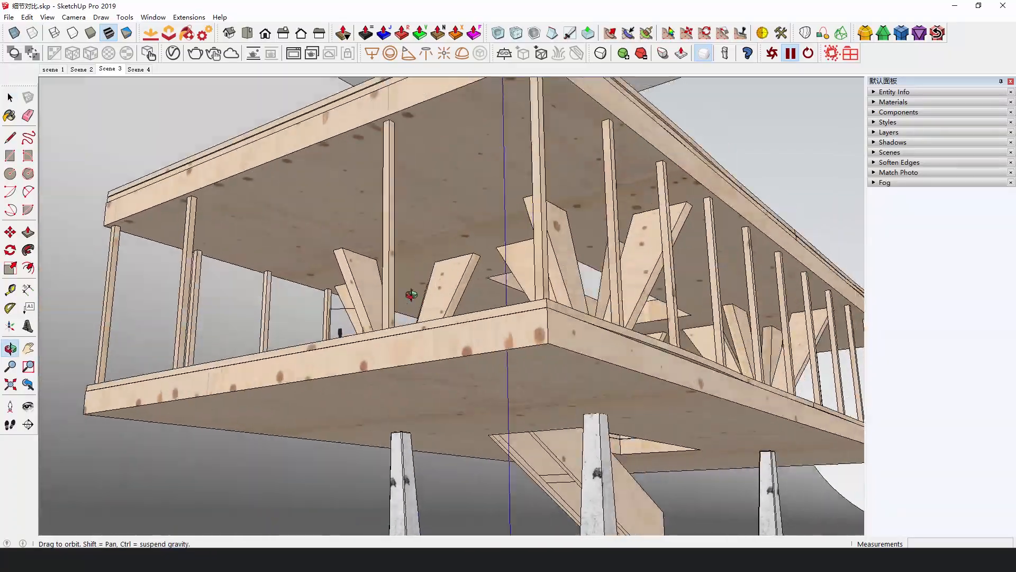
left_click(139, 70)
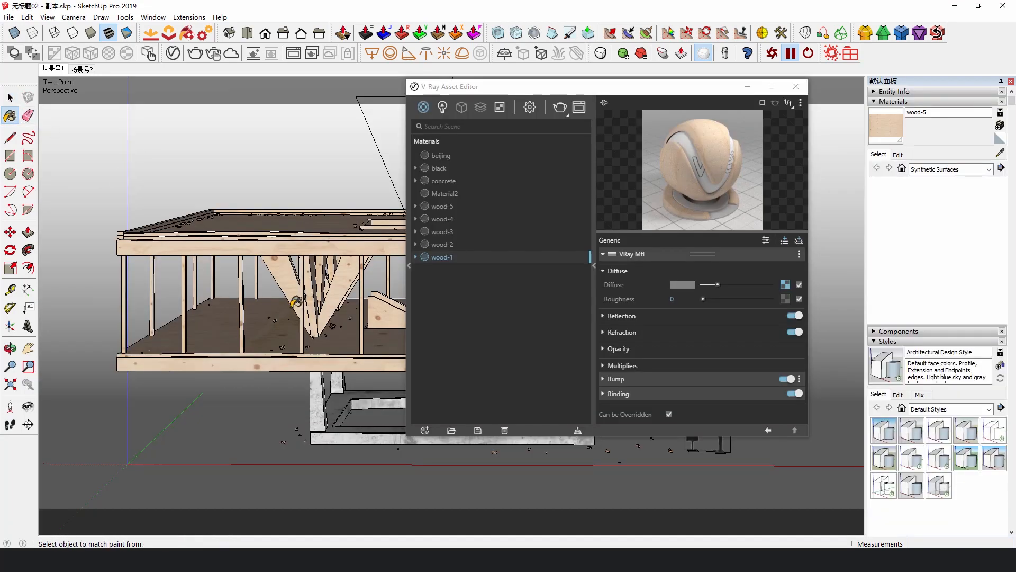
- Browse the V-Ray preset library through Fabric, Liquid, Paper, Stone and WallPaint material categories
left_click(443, 218)
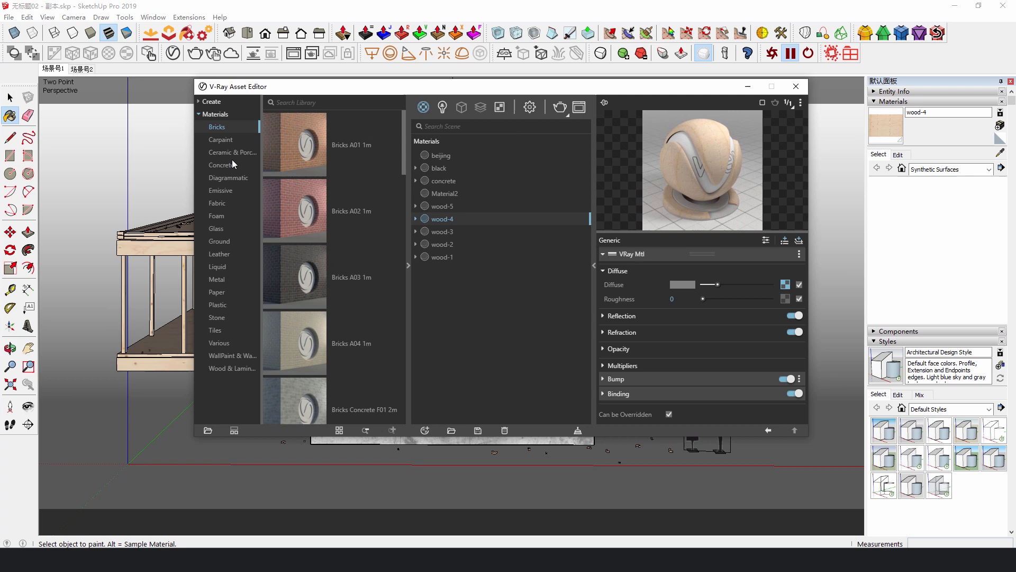
left_click(217, 203)
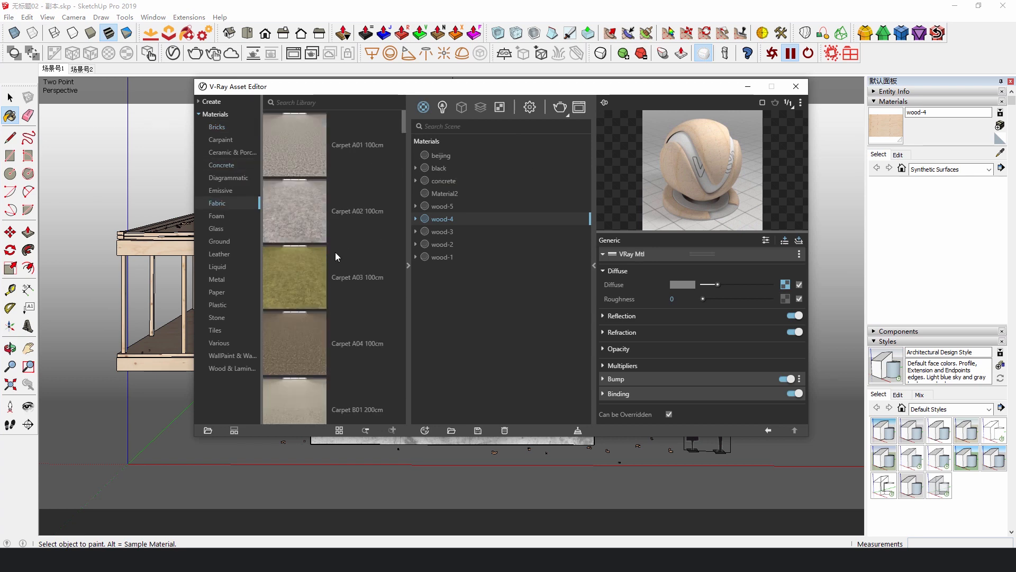
left_click(217, 267)
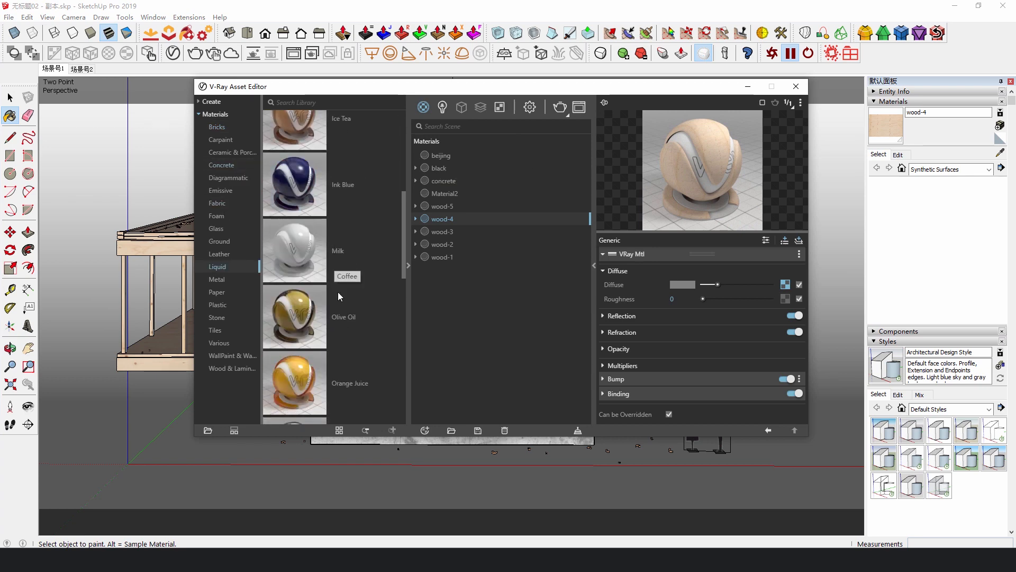
left_click(216, 292)
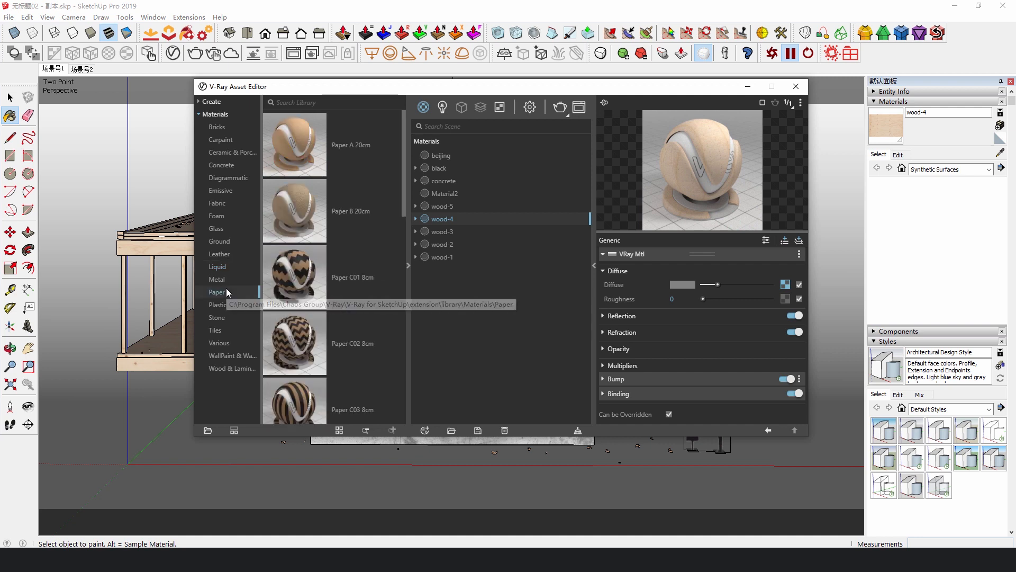
left_click(216, 318)
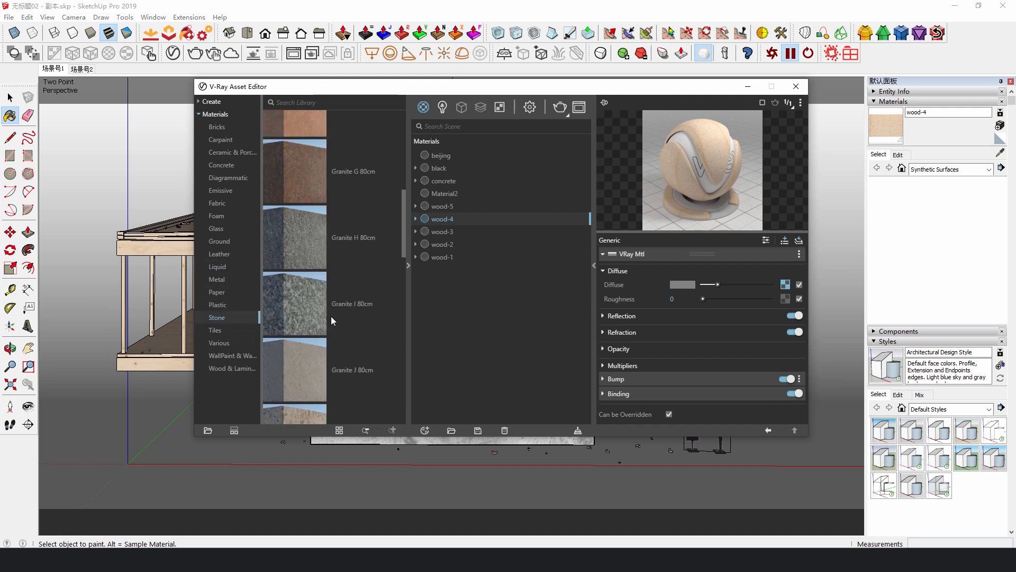
left_click(230, 356)
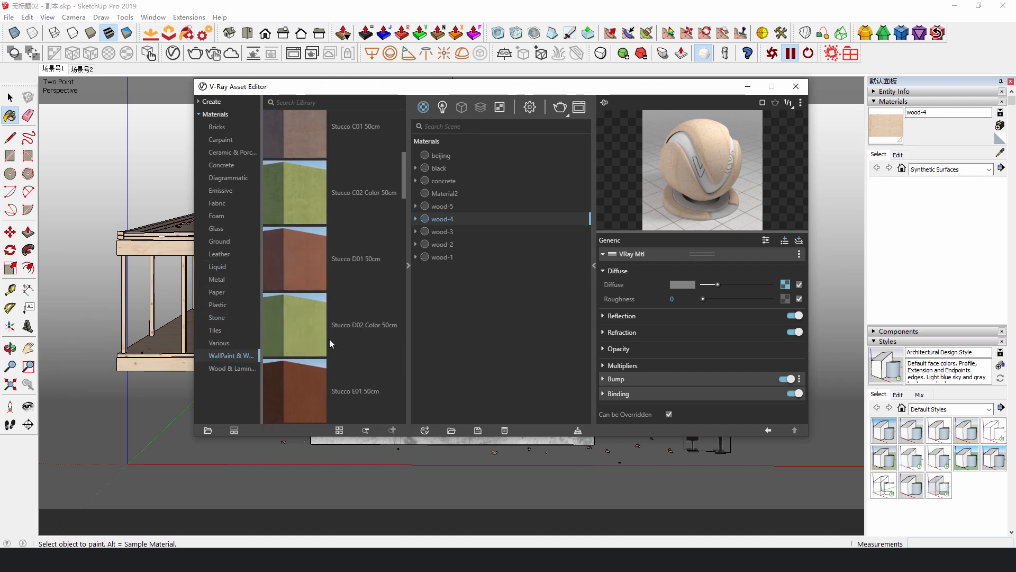
left_click(216, 216)
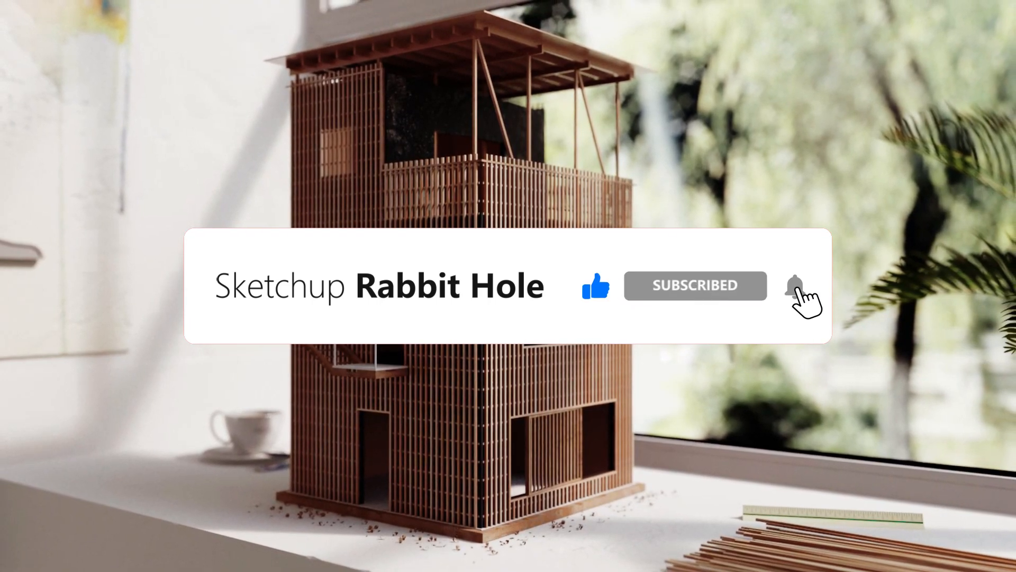
left_click(793, 286)
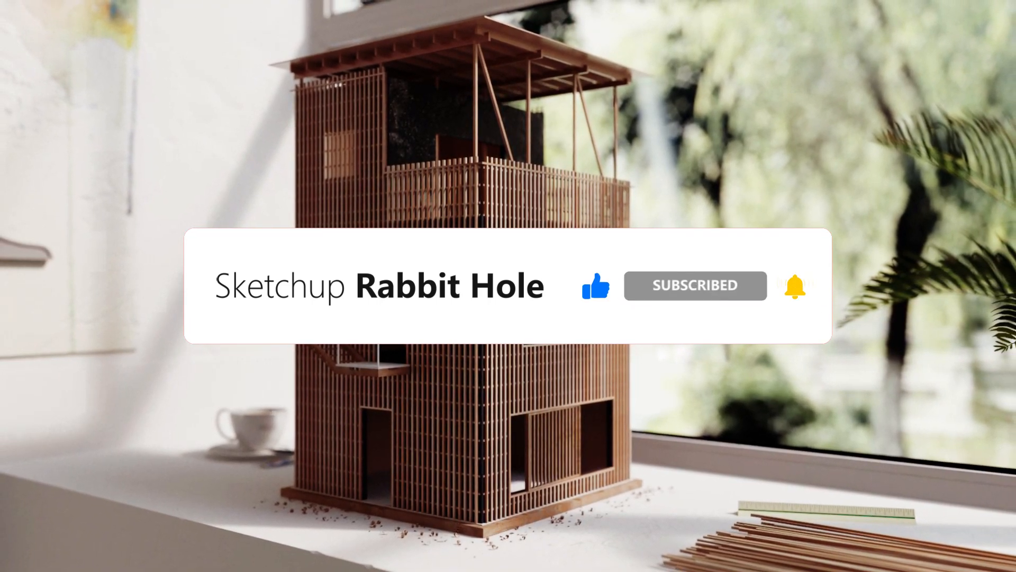